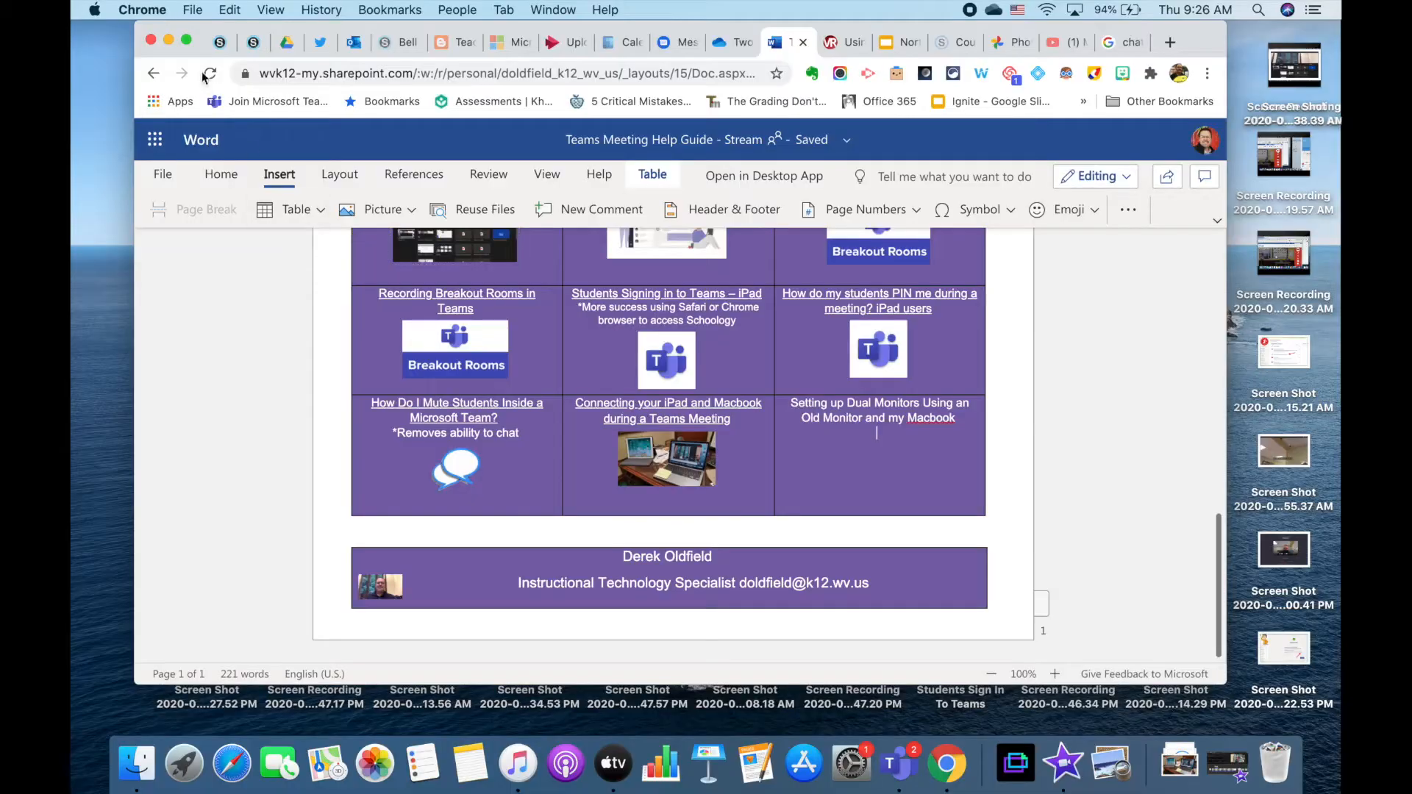
# Step: Launch System Preferences from the Apple menu to reach the main settings panel
pyautogui.click(94, 10)
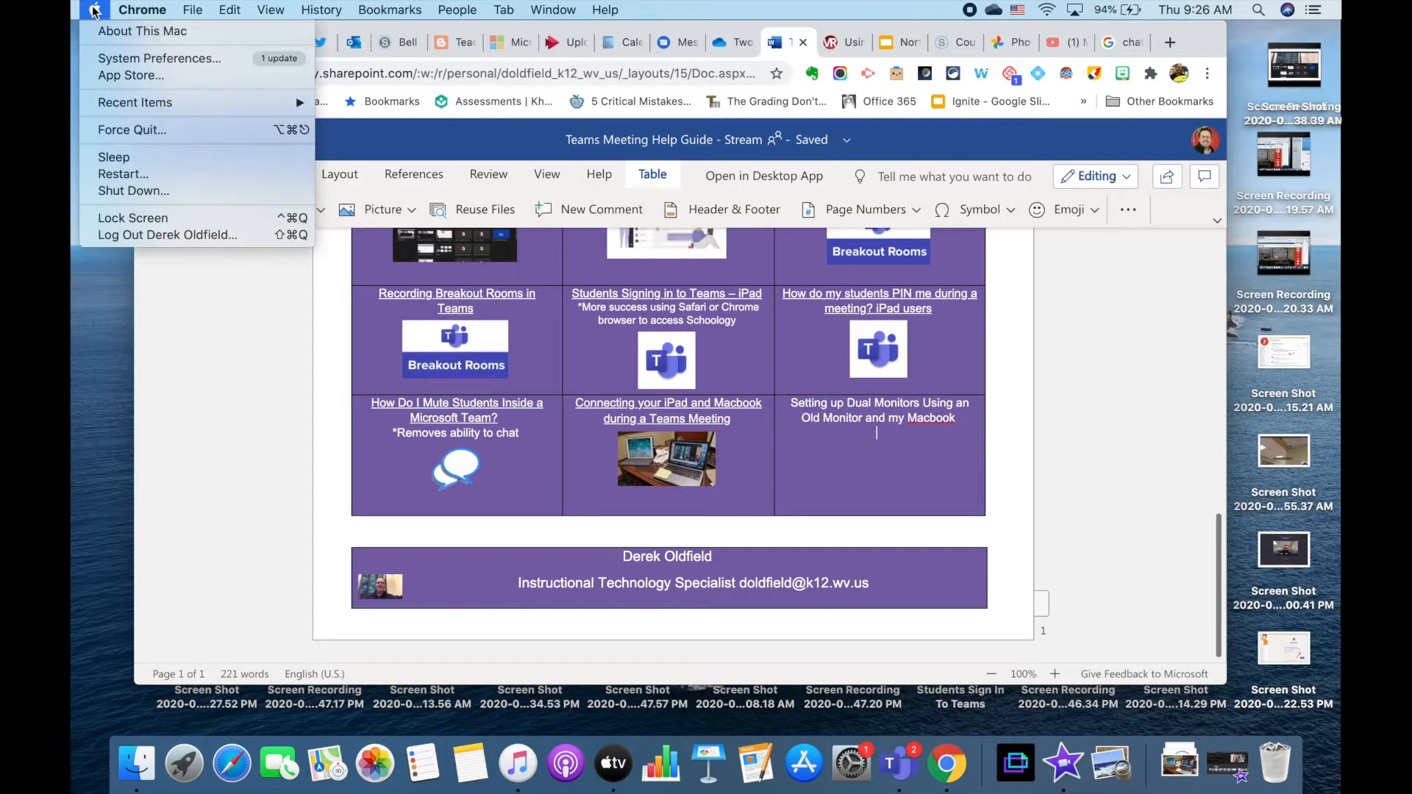
pyautogui.click(159, 57)
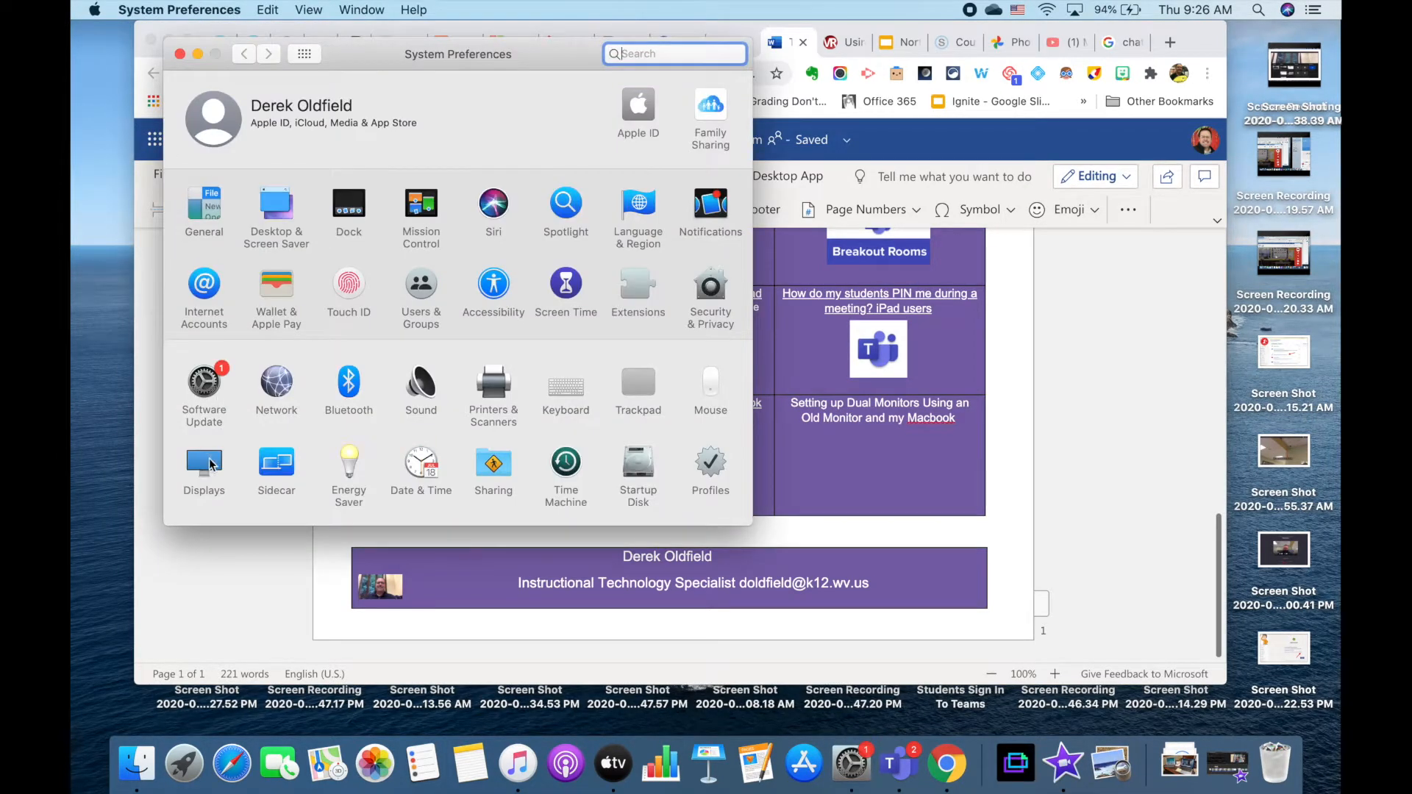
# Step: View the Displays arrangement and point out the external monitor beside the built-in display
pyautogui.click(204, 464)
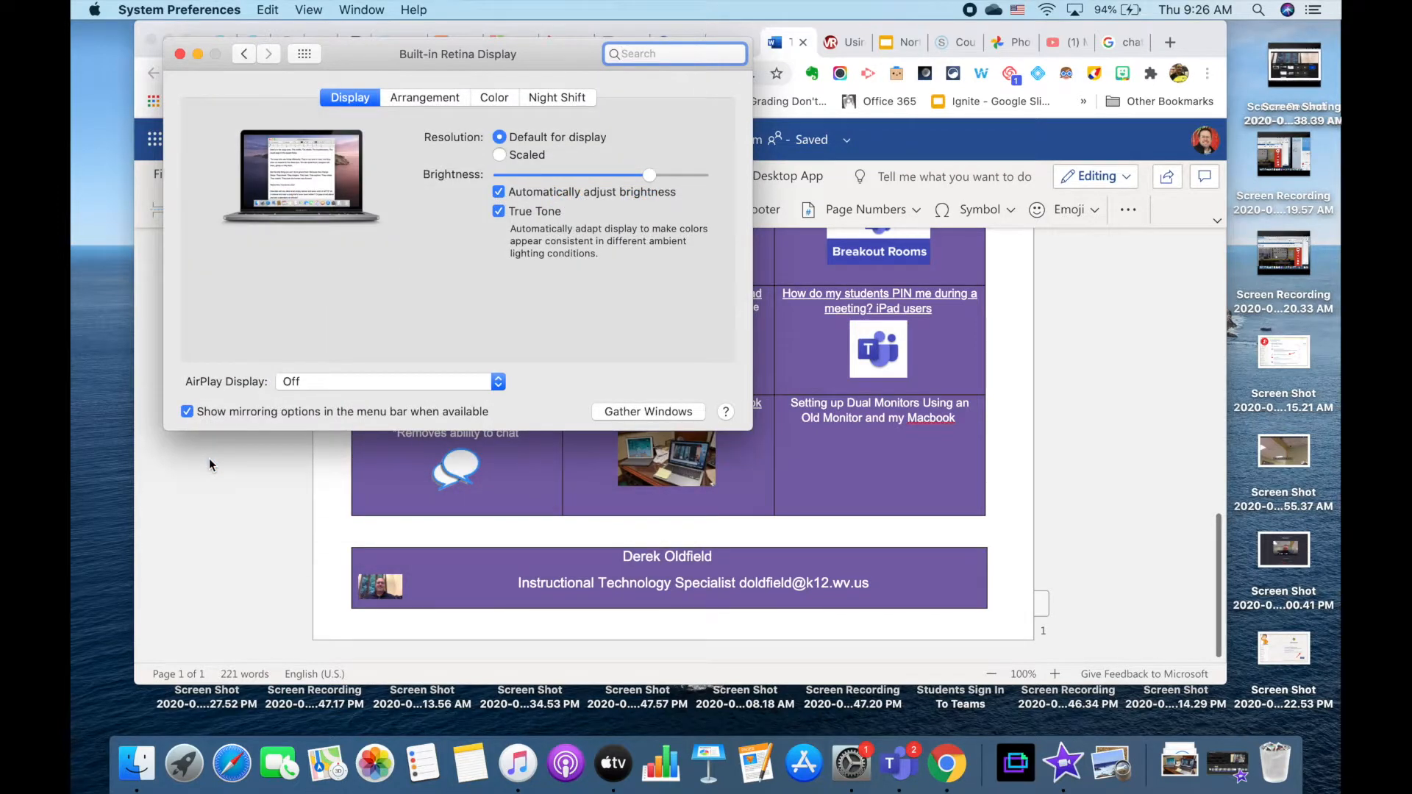
pyautogui.moveTo(435, 124)
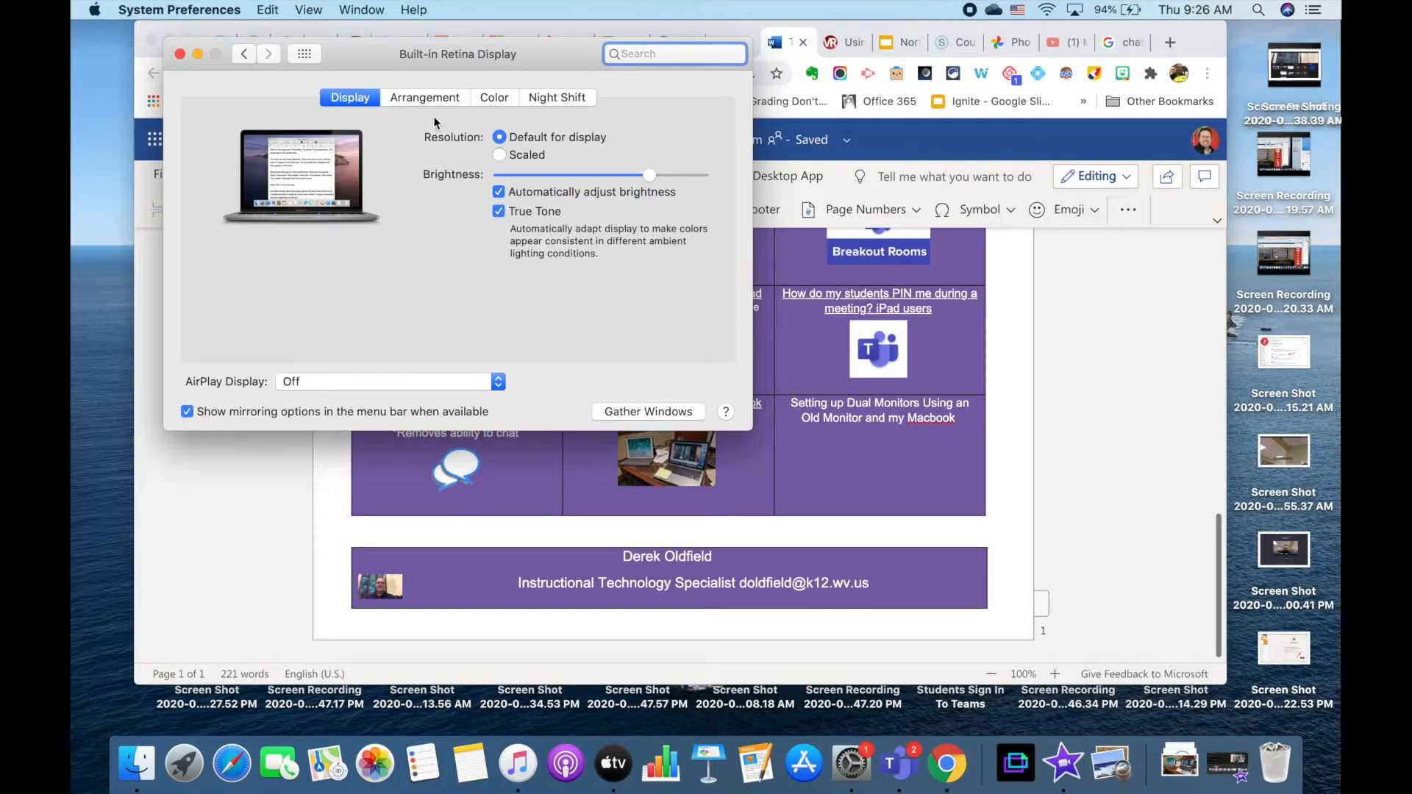
pyautogui.click(424, 97)
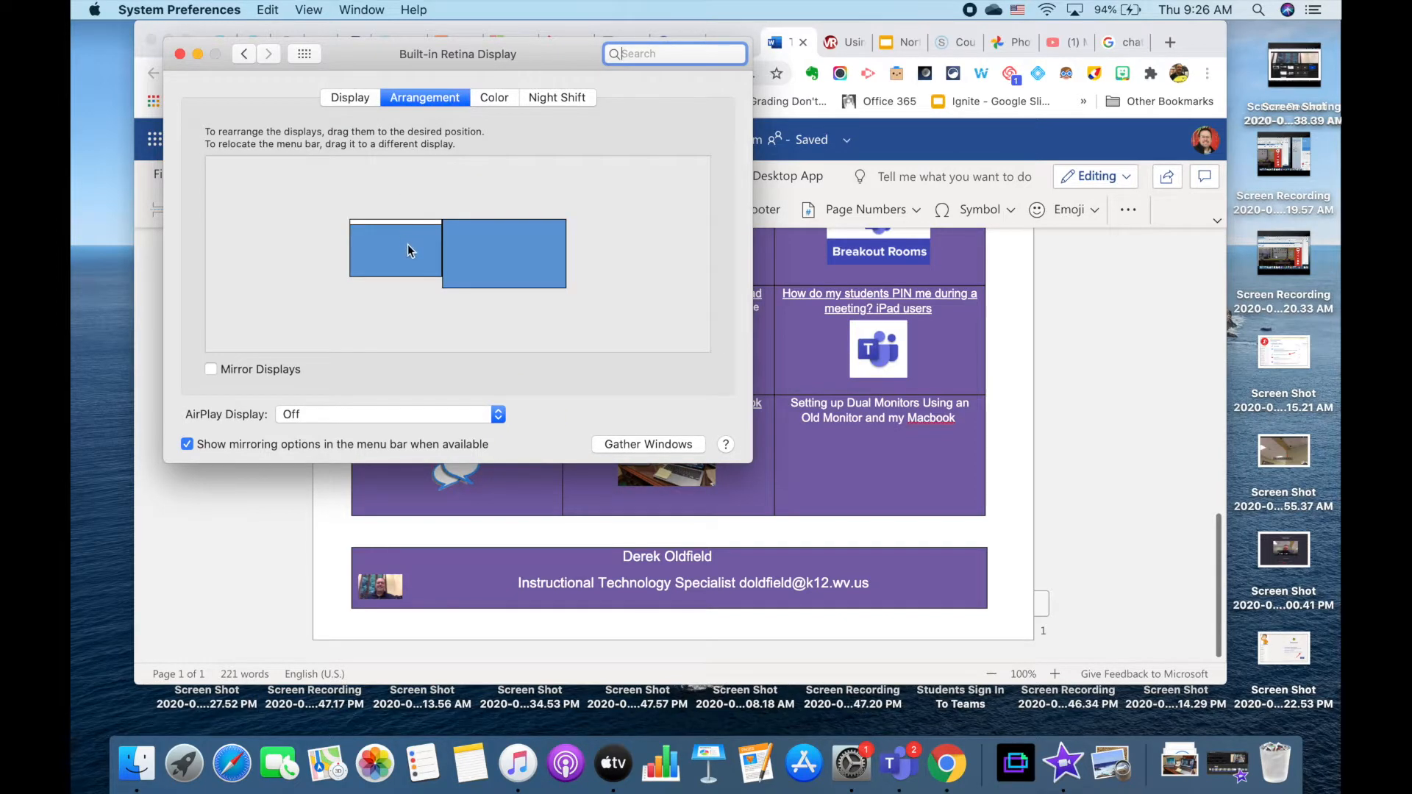
pyautogui.moveTo(387, 246)
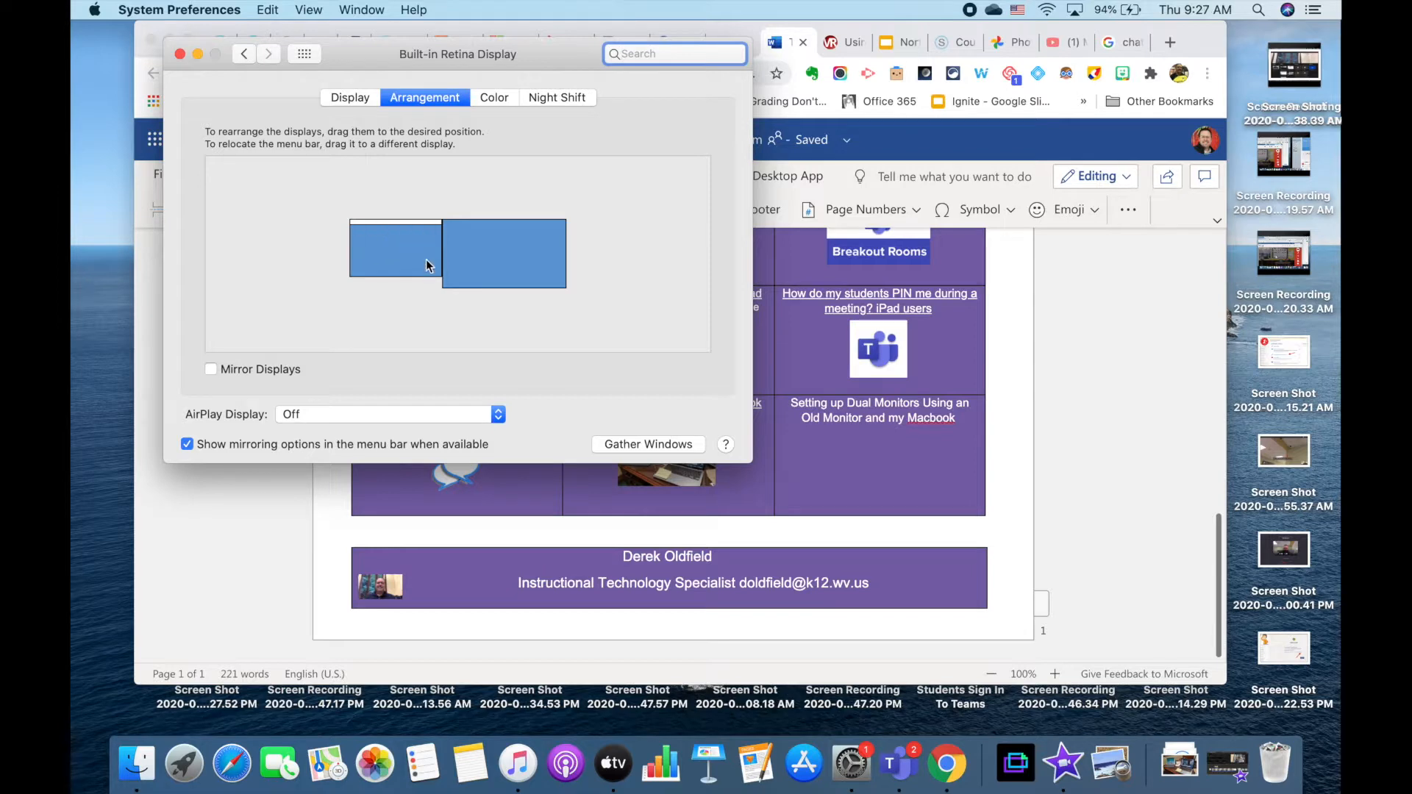
pyautogui.moveTo(453, 250)
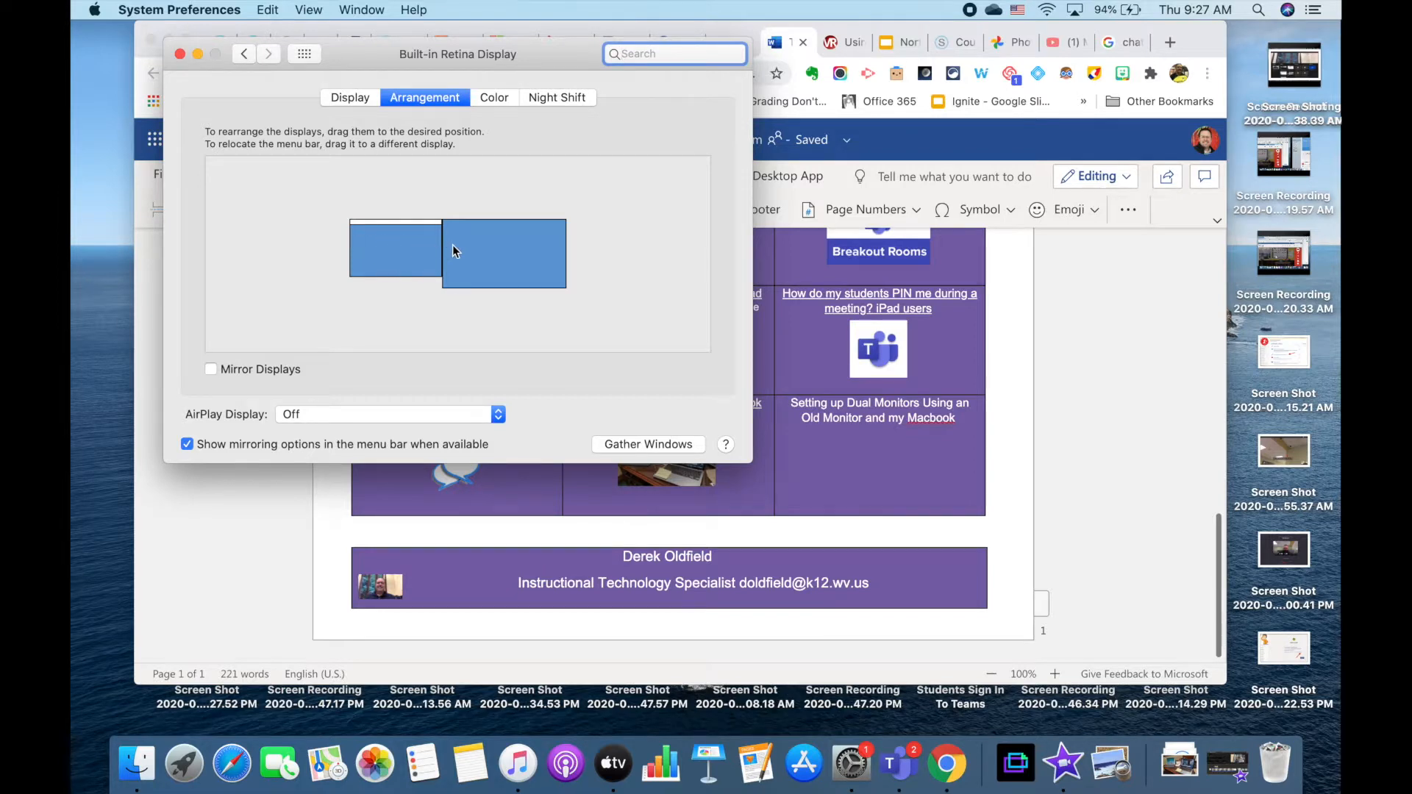
pyautogui.click(504, 259)
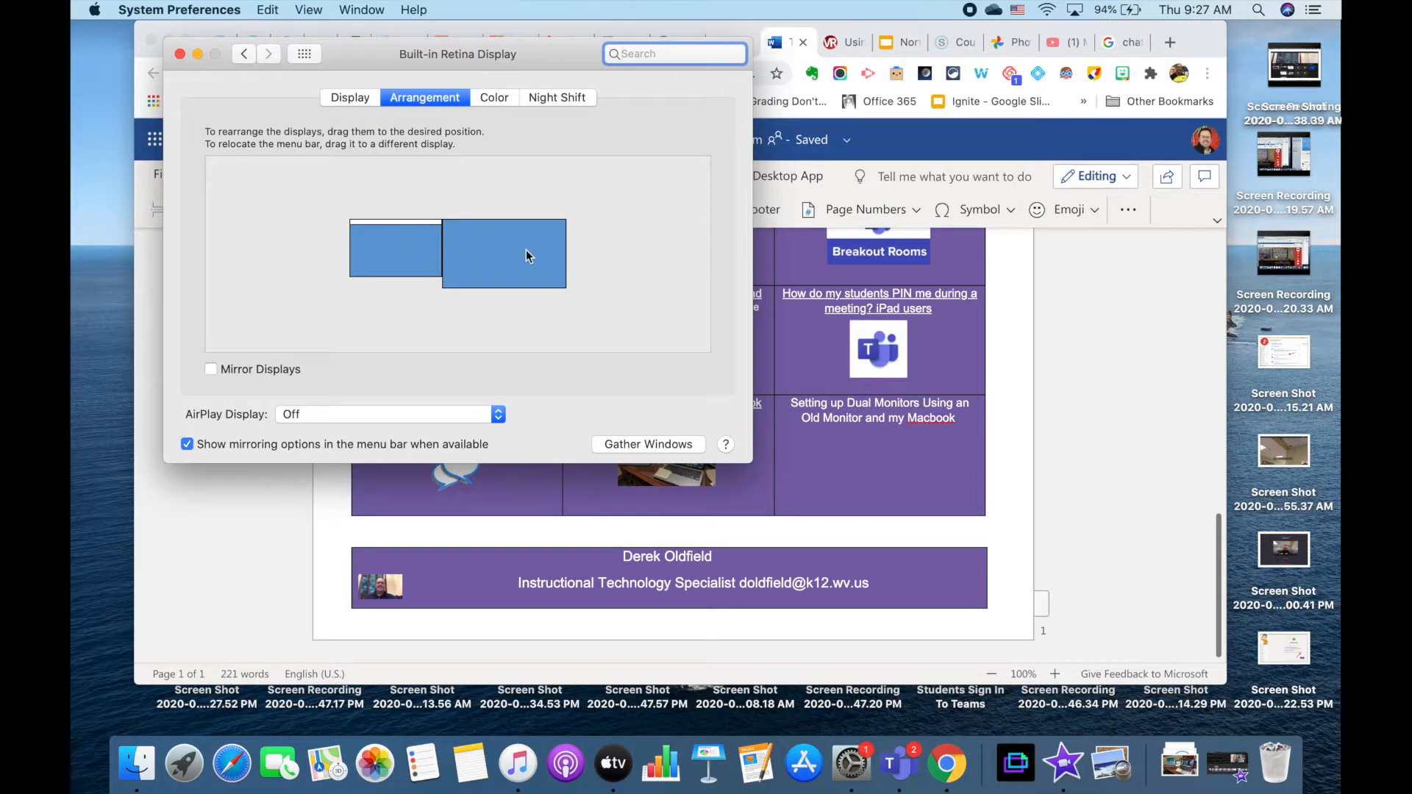
pyautogui.moveTo(495, 256)
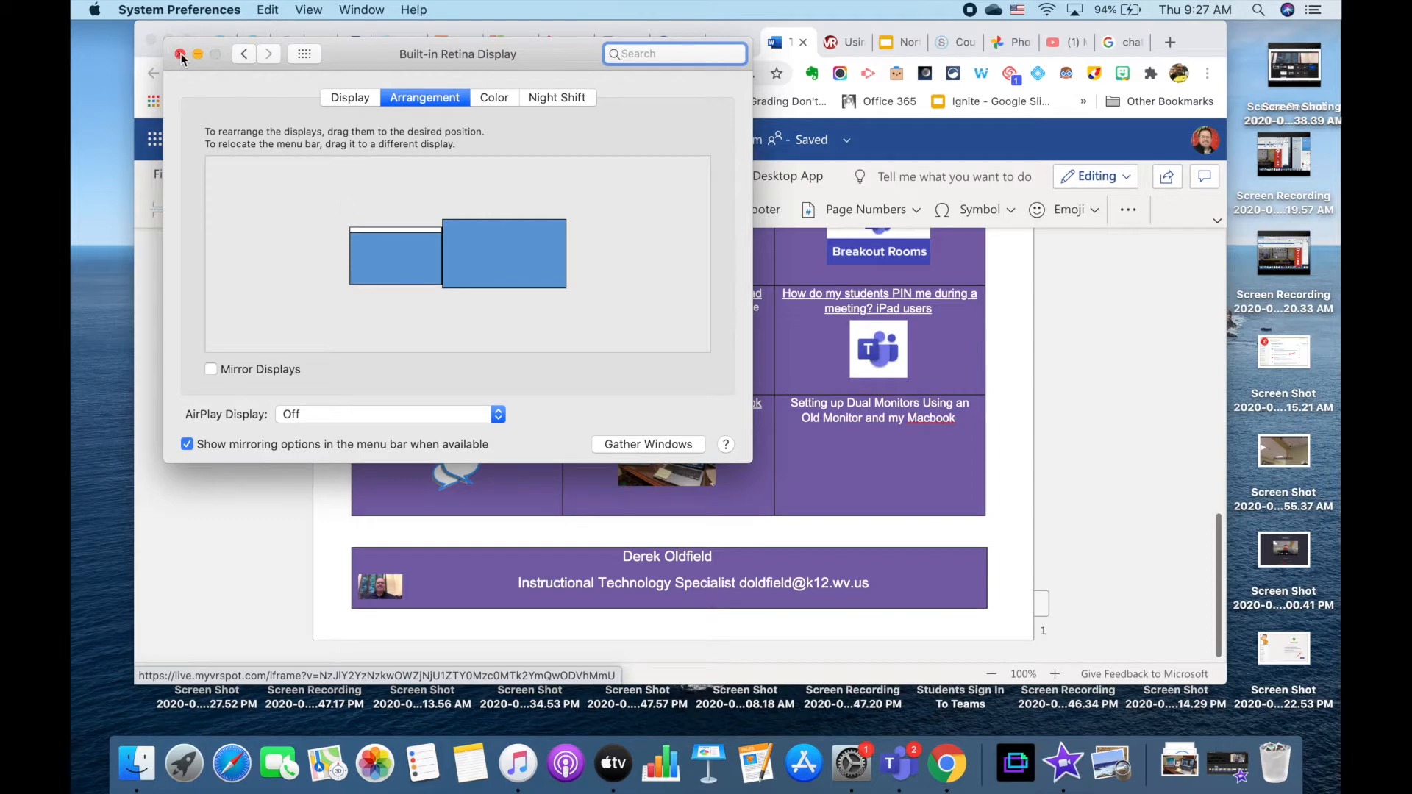
# Step: Leave System Preferences, join the Pracgice 10 meeting in Teams and show the share choices (Screen #1, Screen #2)
pyautogui.click(180, 55)
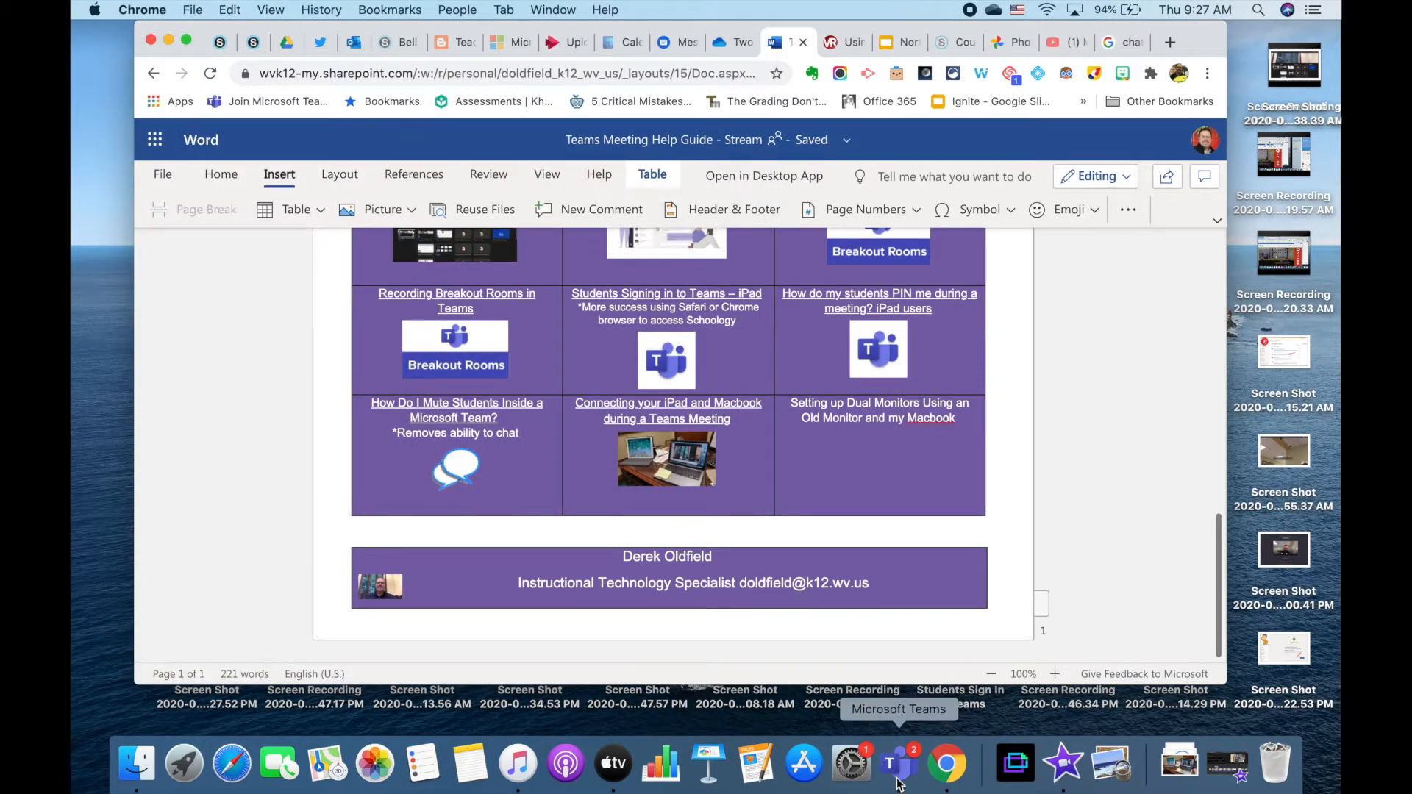
pyautogui.click(898, 765)
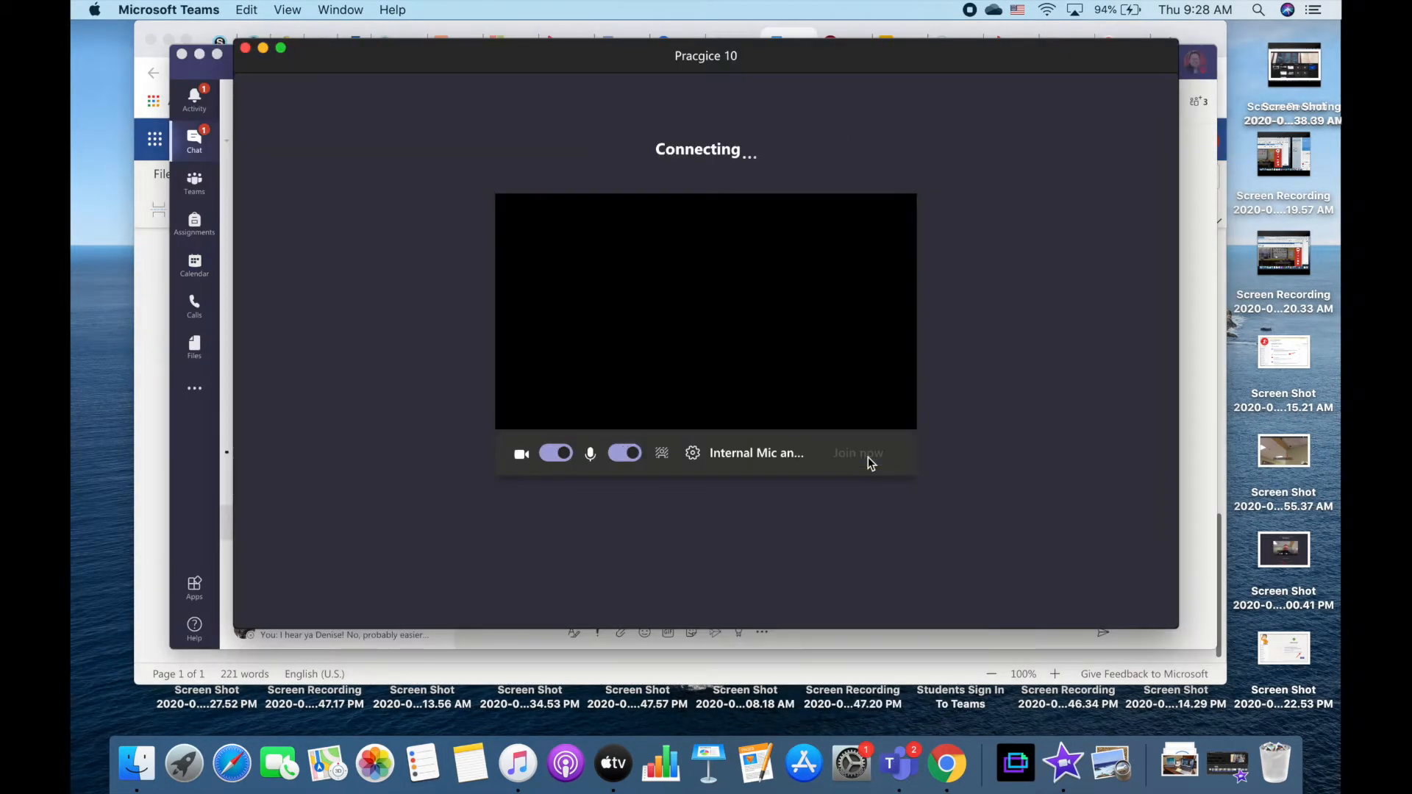
pyautogui.click(857, 453)
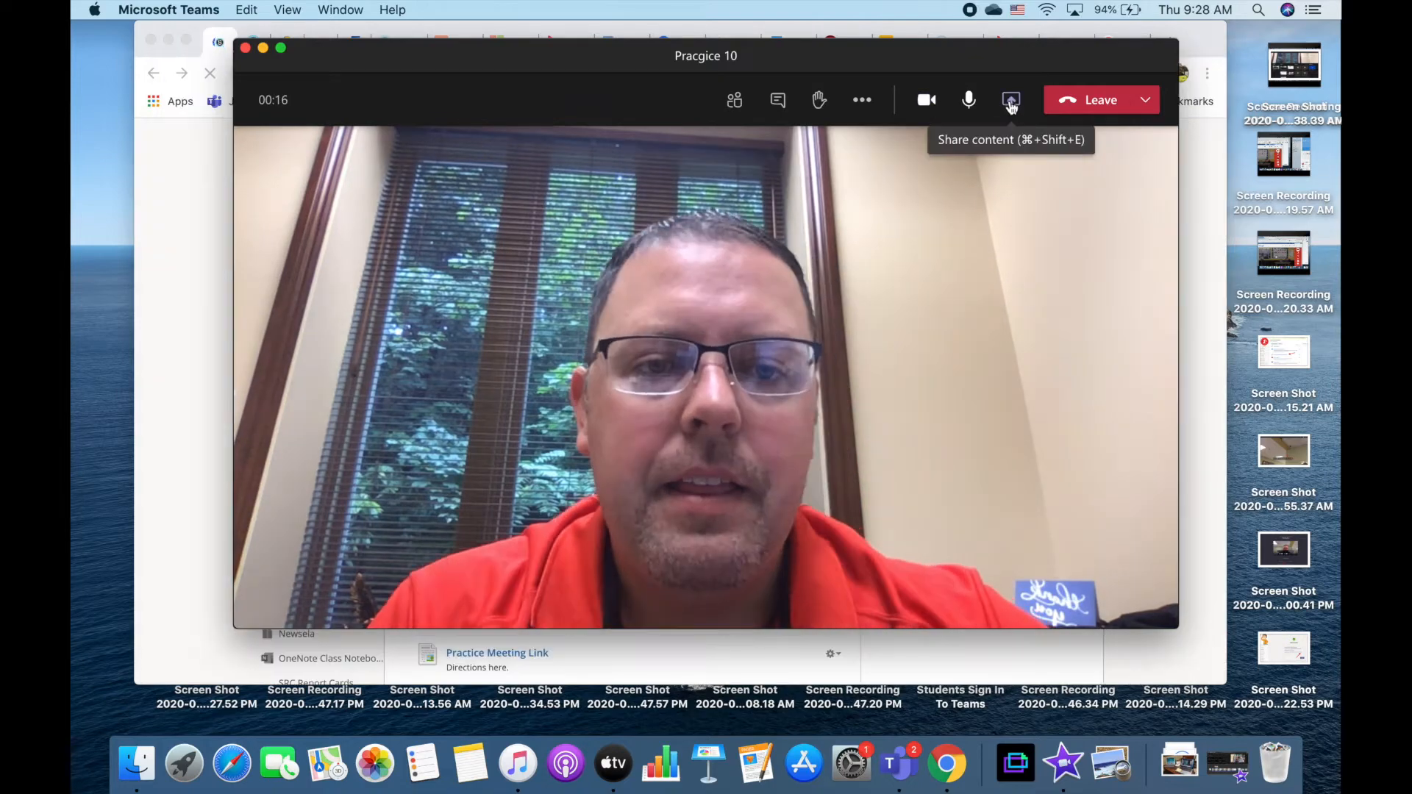
pyautogui.click(1010, 100)
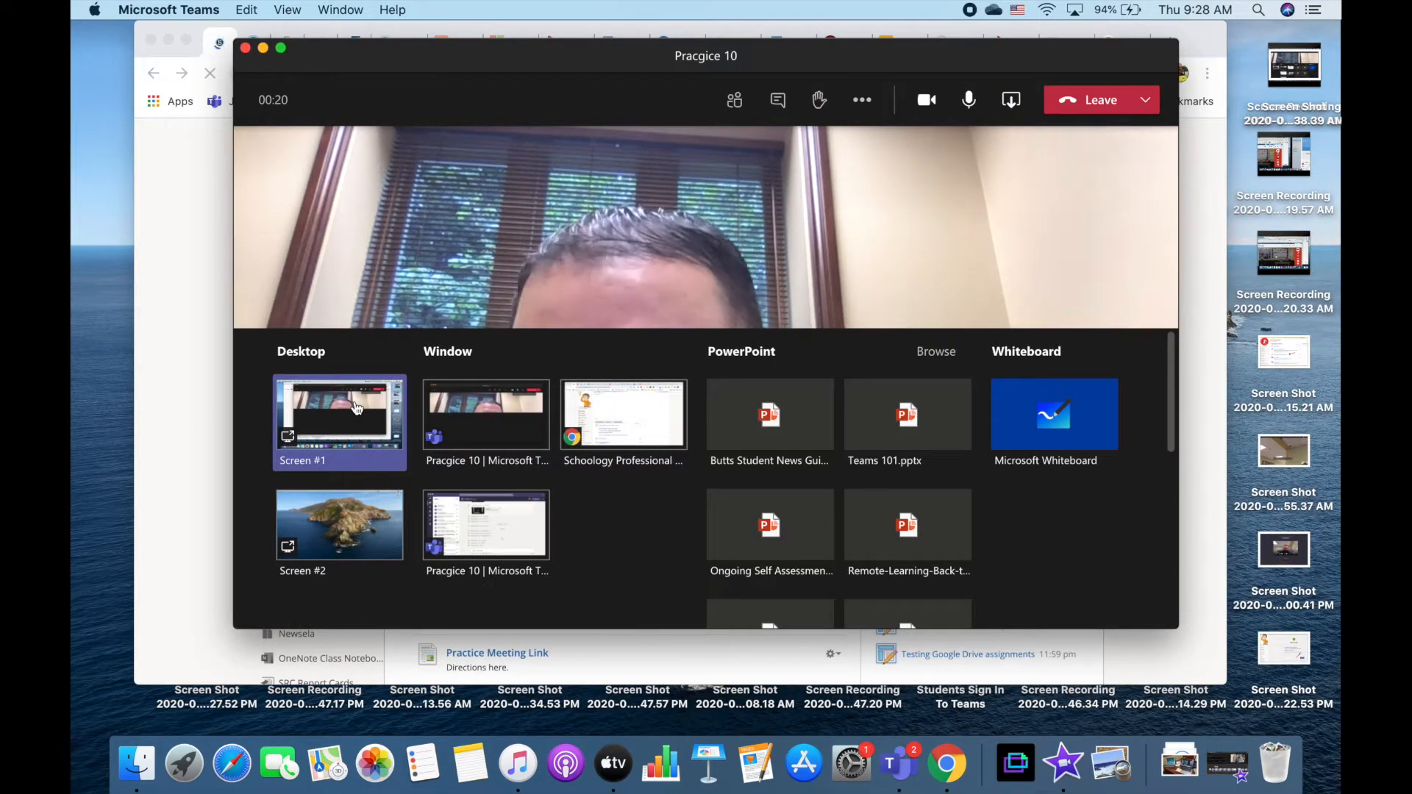
# Step: Share Desktop Screen #1 showing the Schoology course materials, then return to the full call screen
pyautogui.click(340, 415)
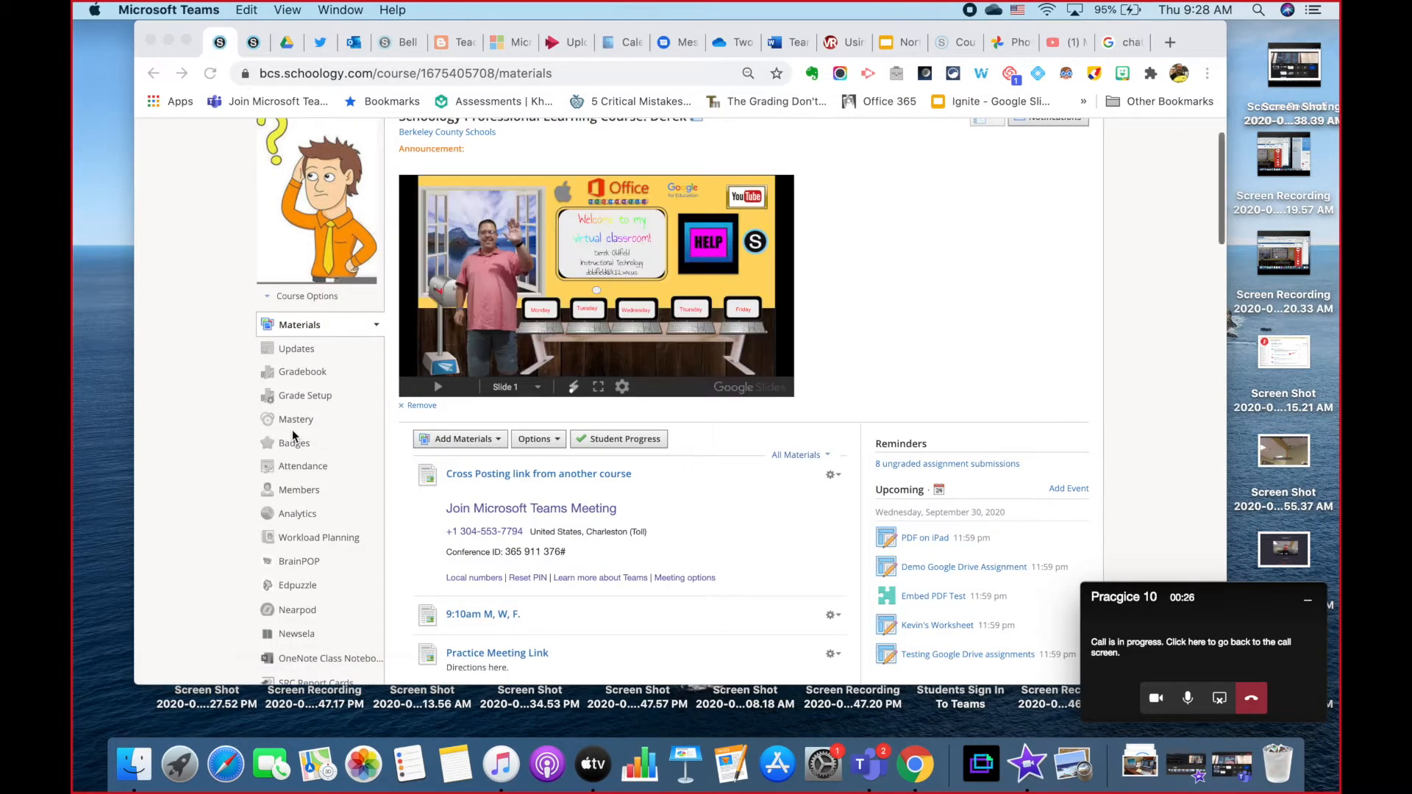
pyautogui.scroll(-3)
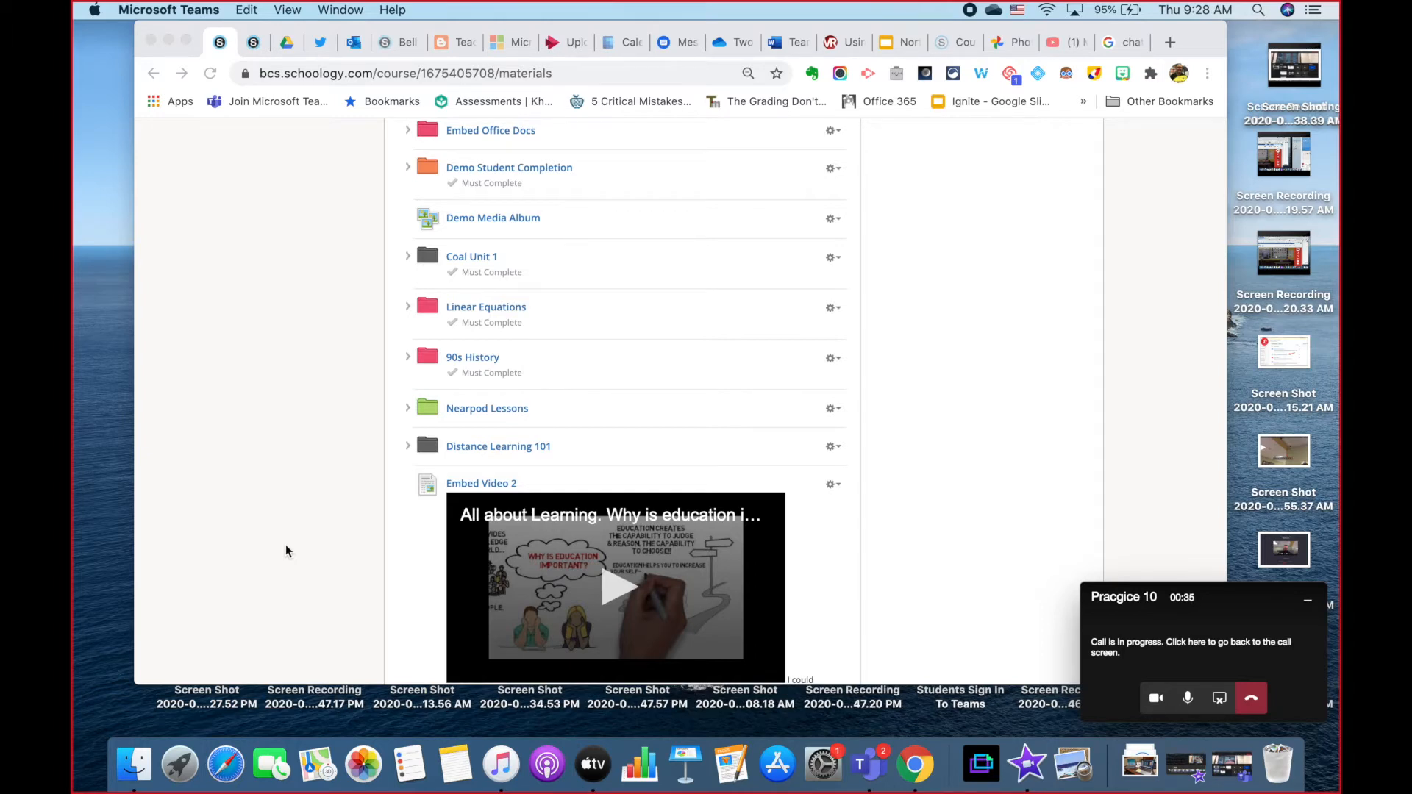
pyautogui.moveTo(499, 399)
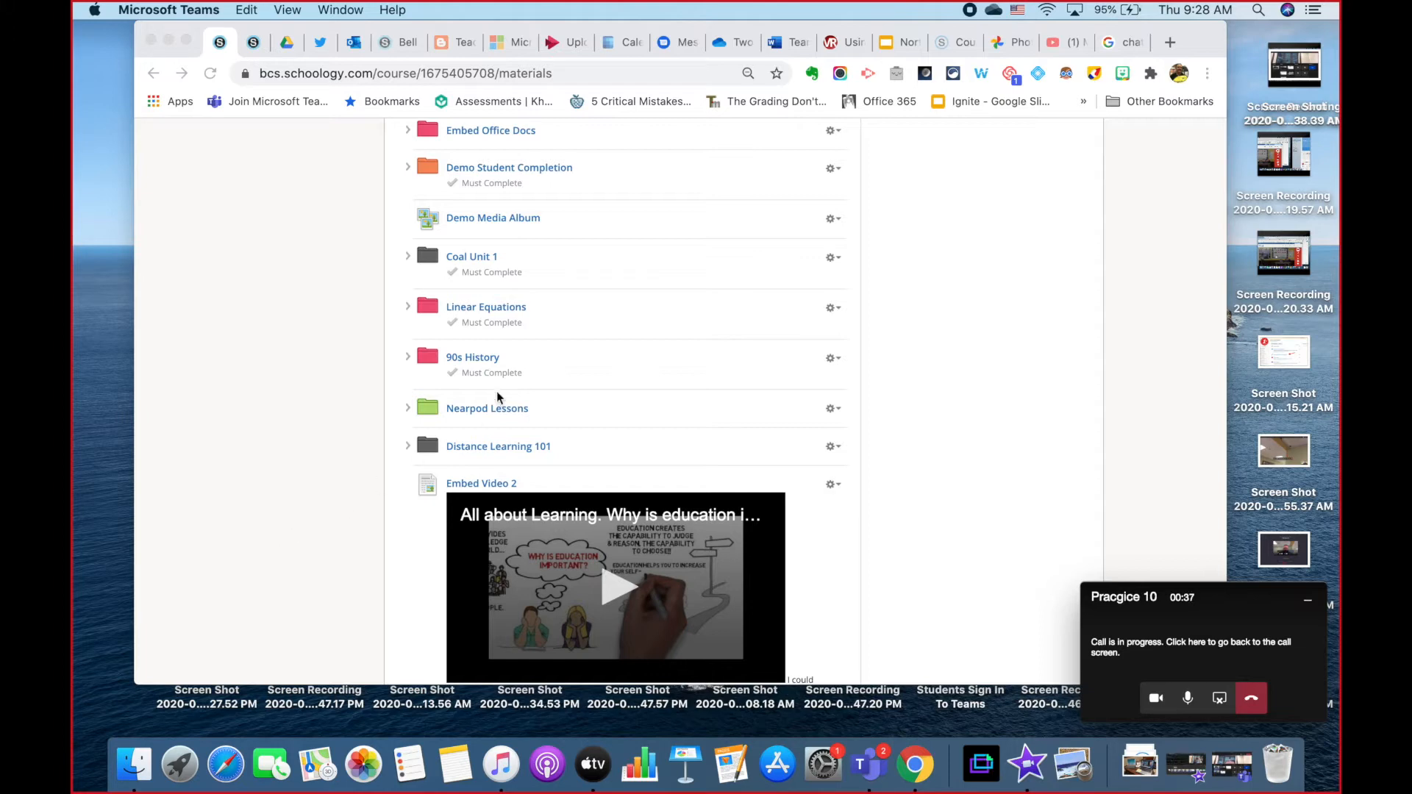
pyautogui.moveTo(522, 127)
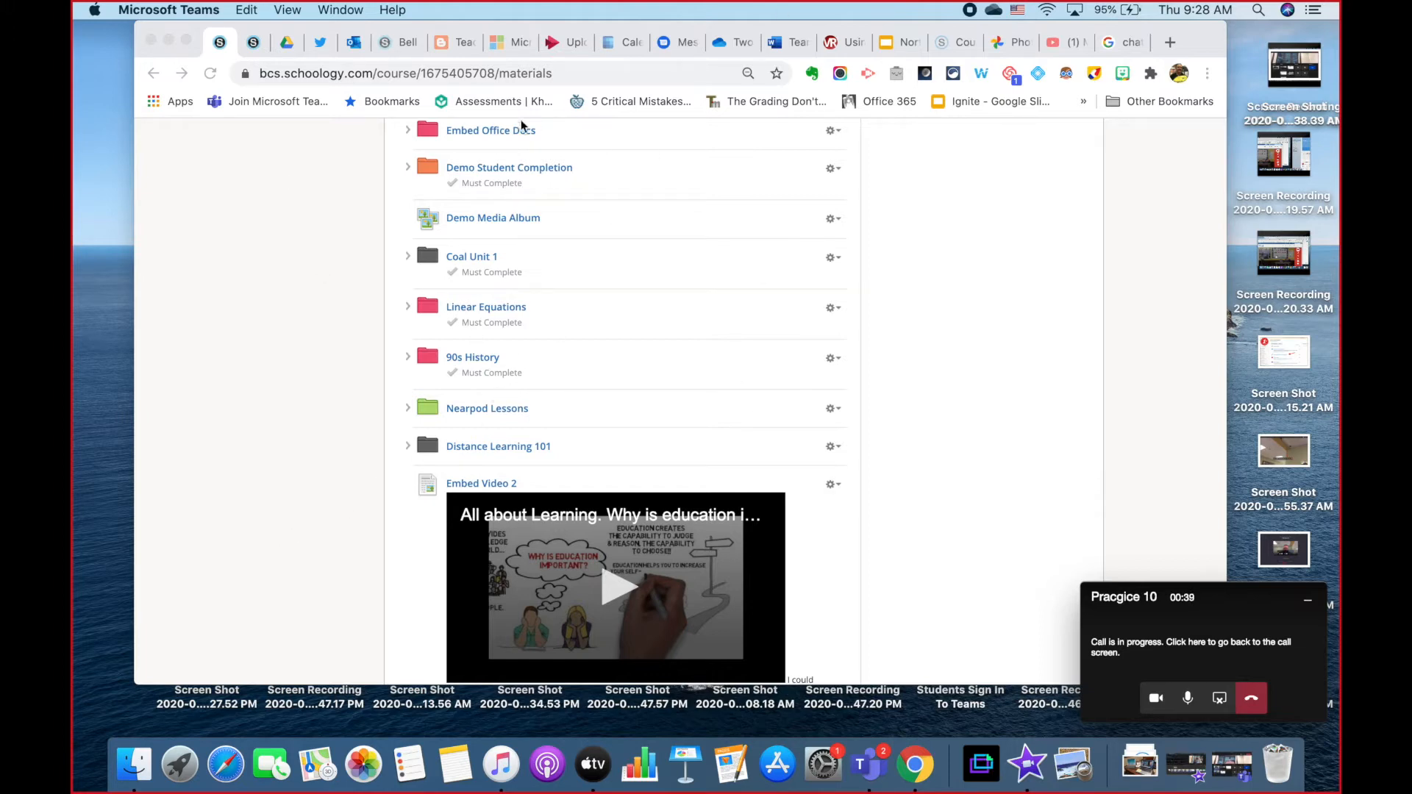
pyautogui.moveTo(712, 282)
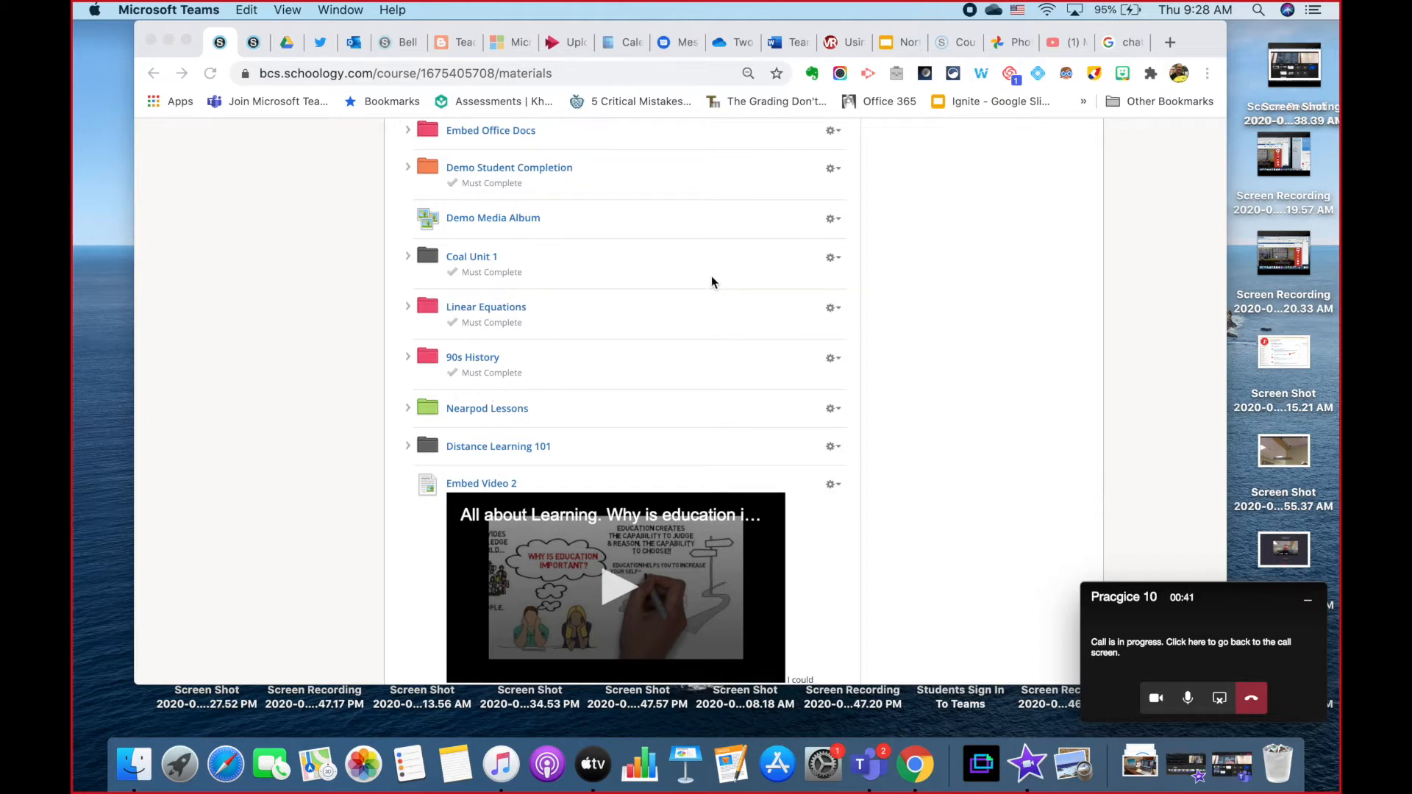
pyautogui.moveTo(1265, 364)
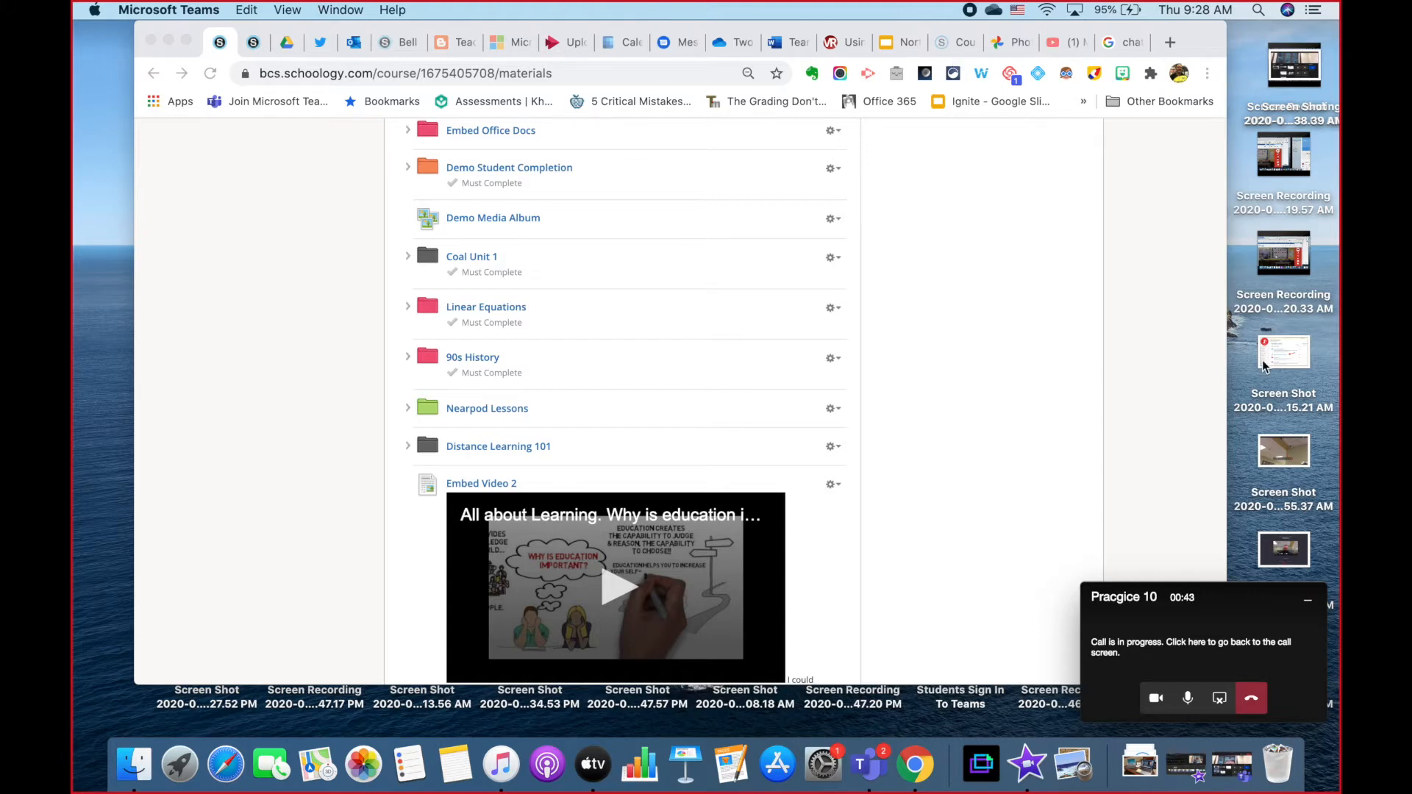
pyautogui.moveTo(103, 98)
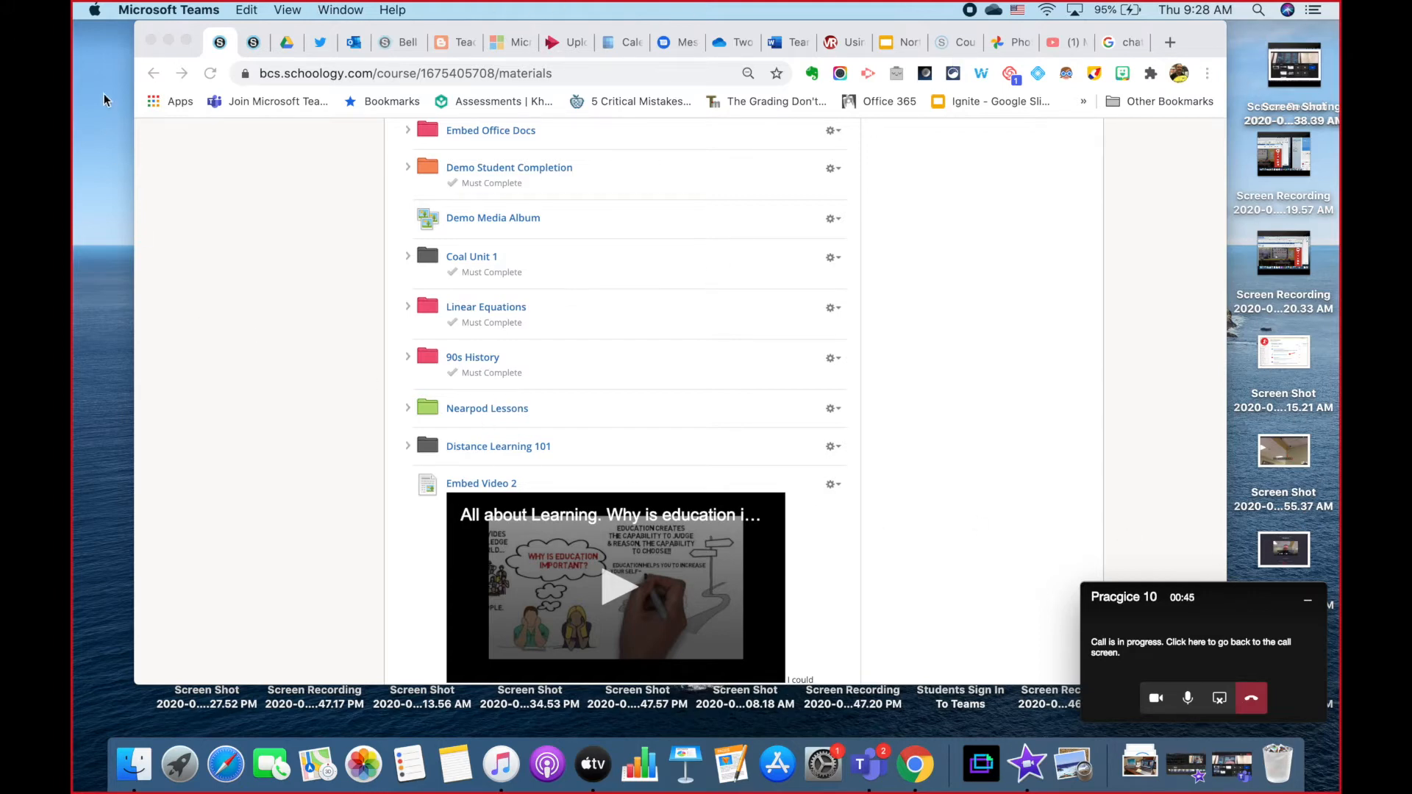
pyautogui.moveTo(1205, 631)
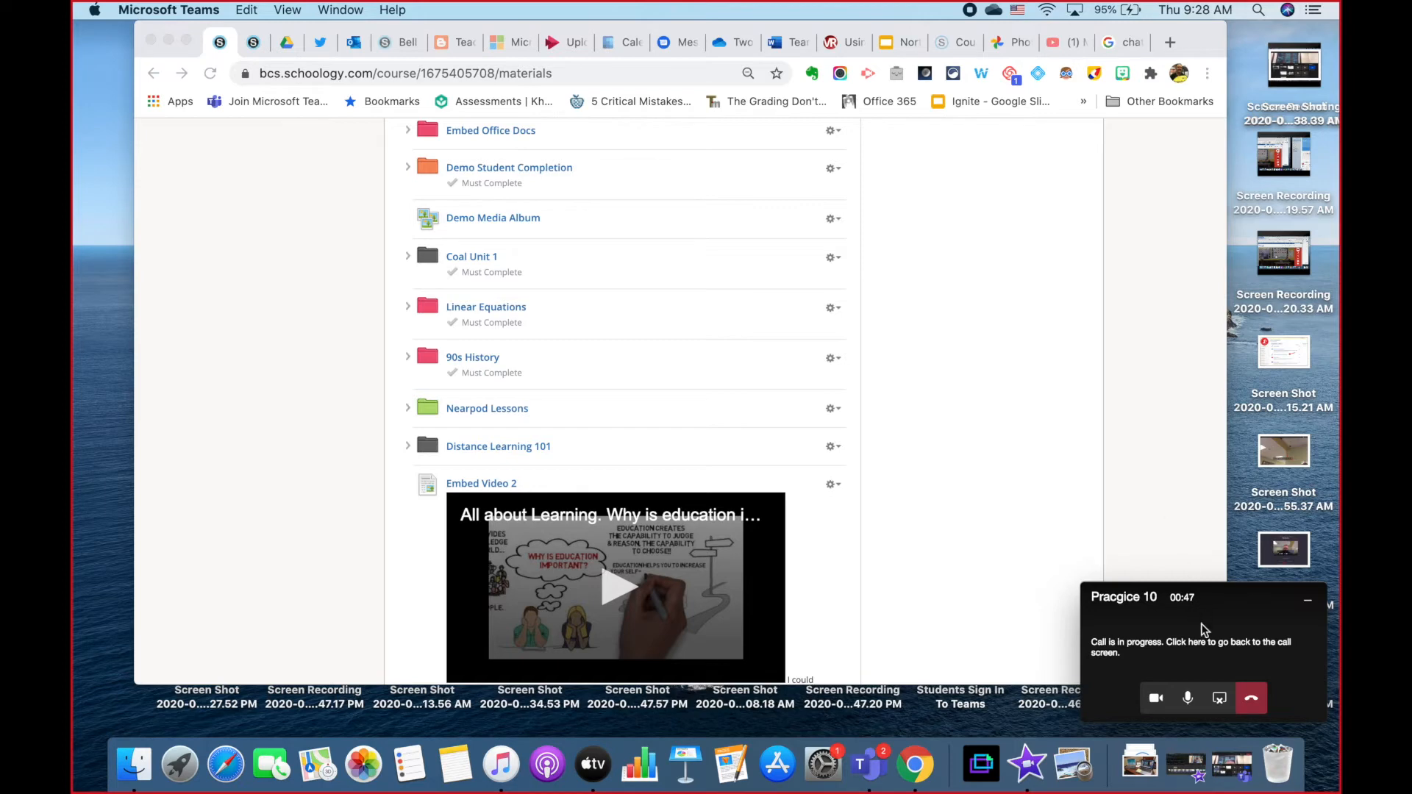
pyautogui.moveTo(1200, 645)
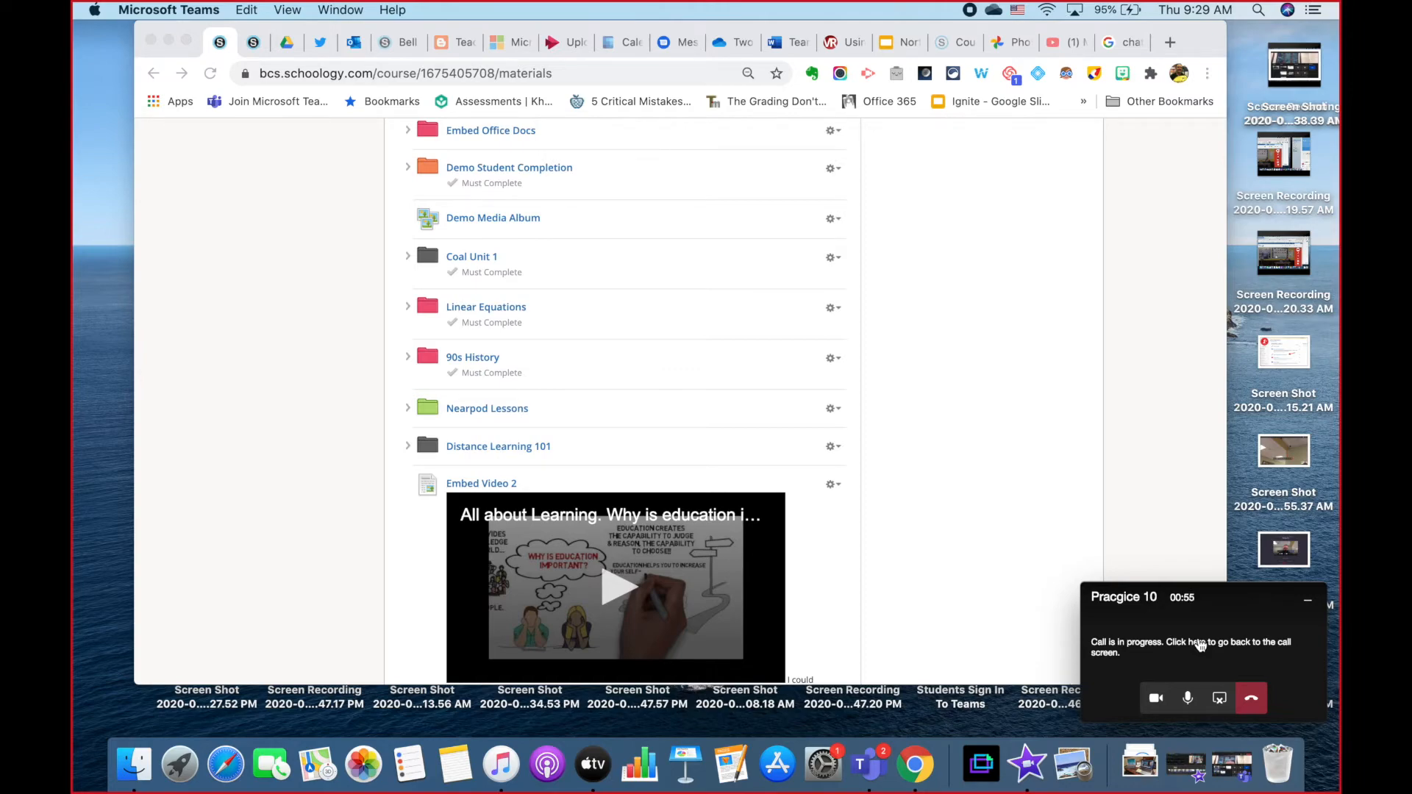
pyautogui.click(1197, 647)
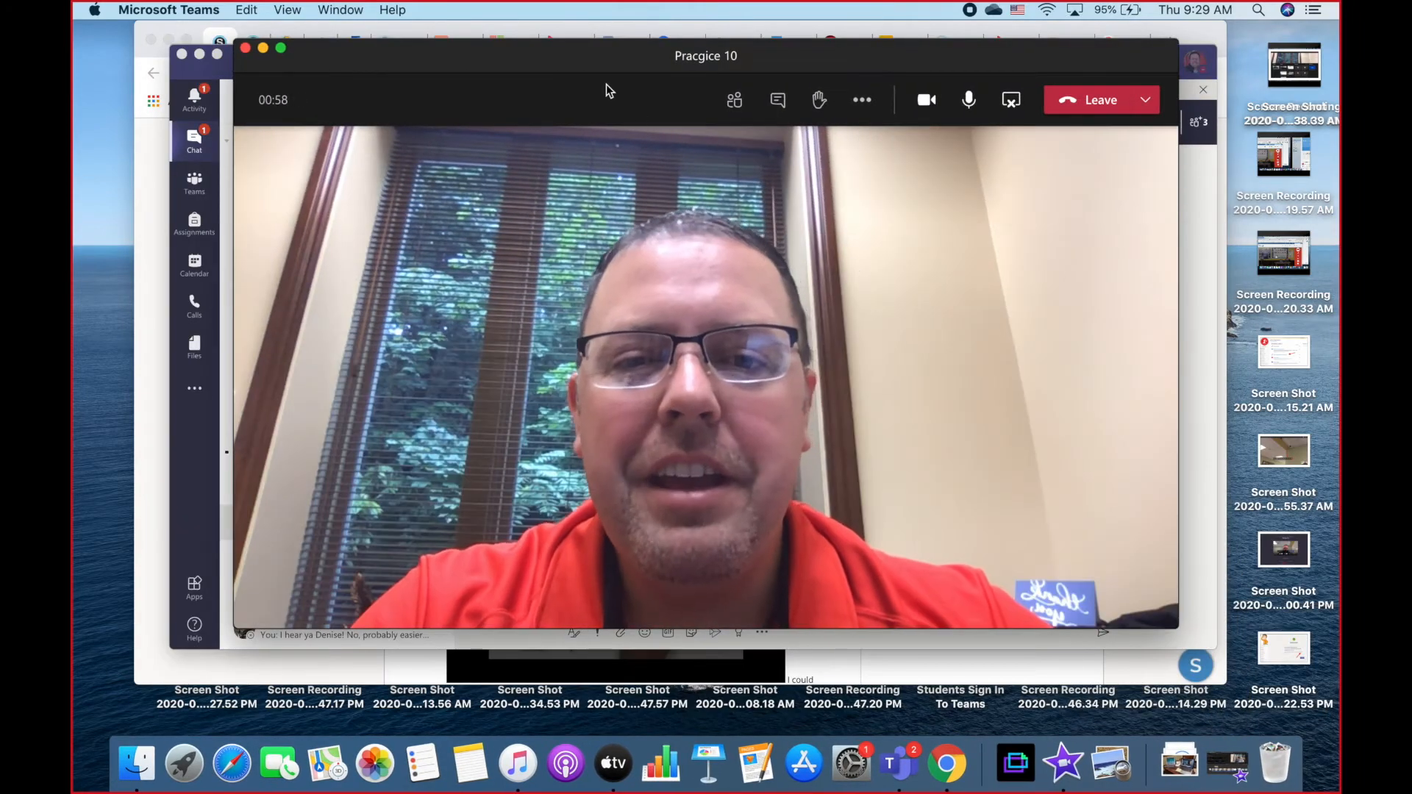